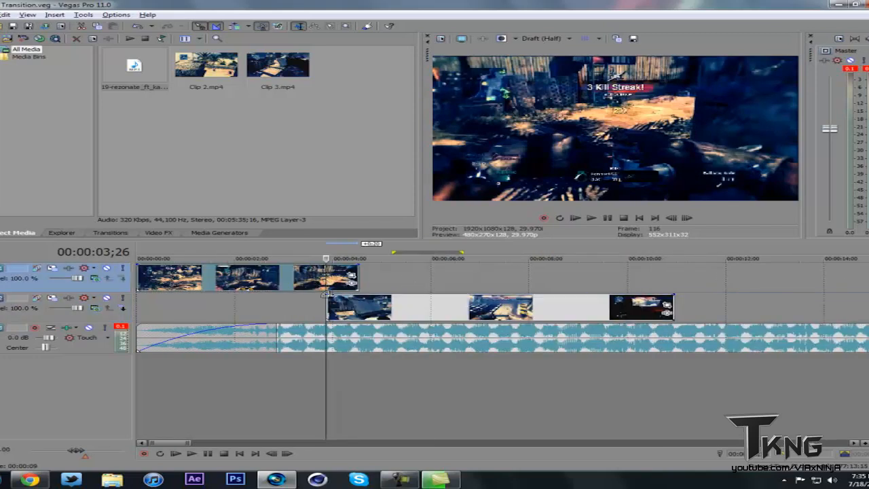
Rearrange the first clip's events so a short faded overlap stays on the upper track
left_click(394, 307)
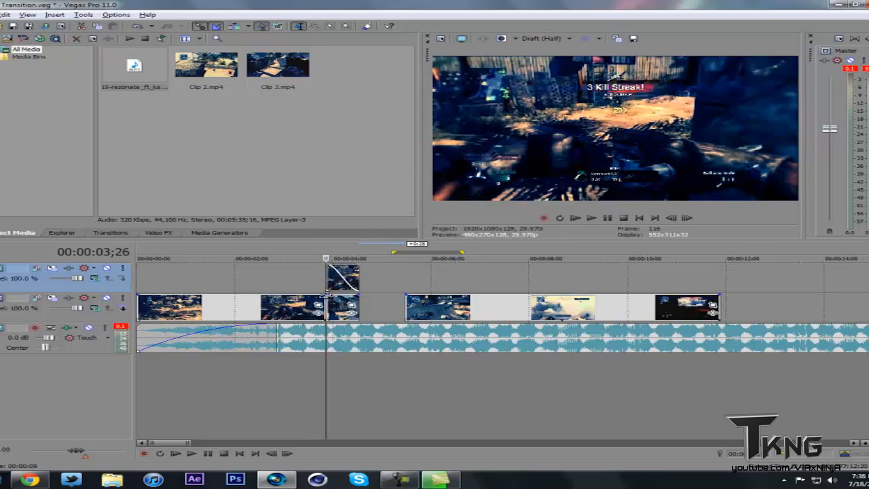
Select the lower track's clip and fade it where it meets the overlap above
left_click(377, 307)
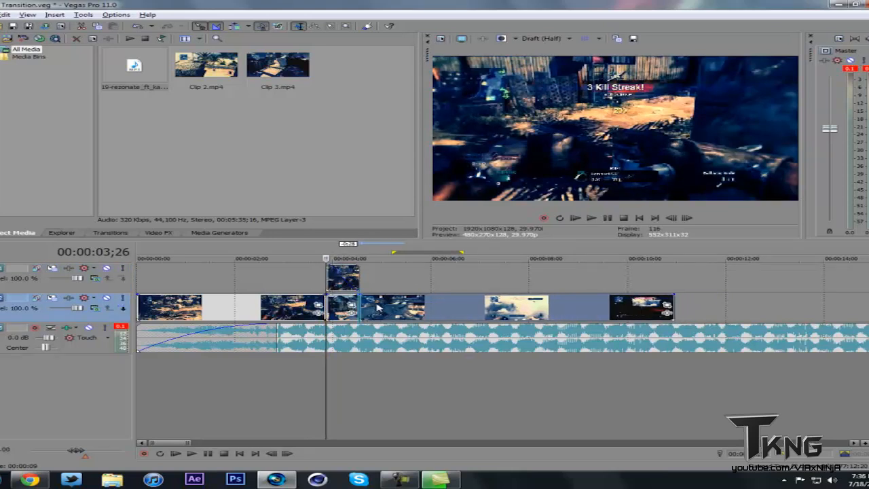
mouse_move(346, 306)
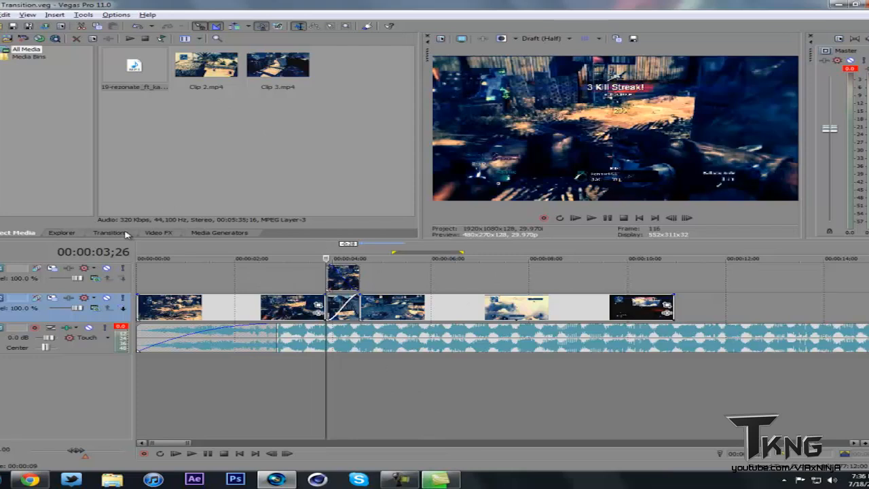
left_click(157, 233)
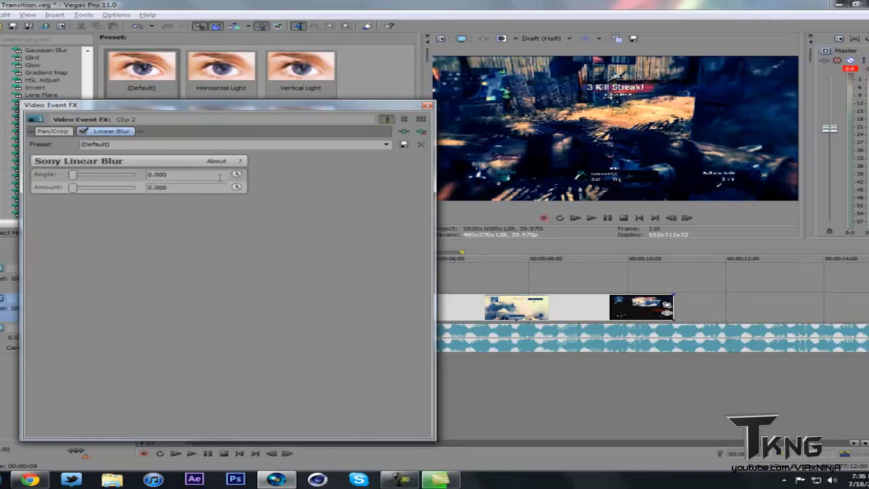
mouse_move(236, 187)
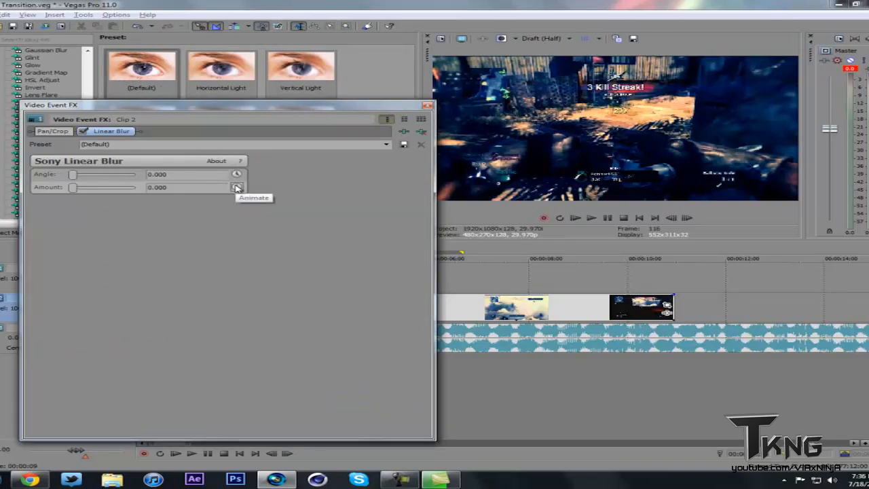
Keyframe Linear Blur's Amount on Clip 2 so it ramps from 0 up to 0.900
left_click(237, 187)
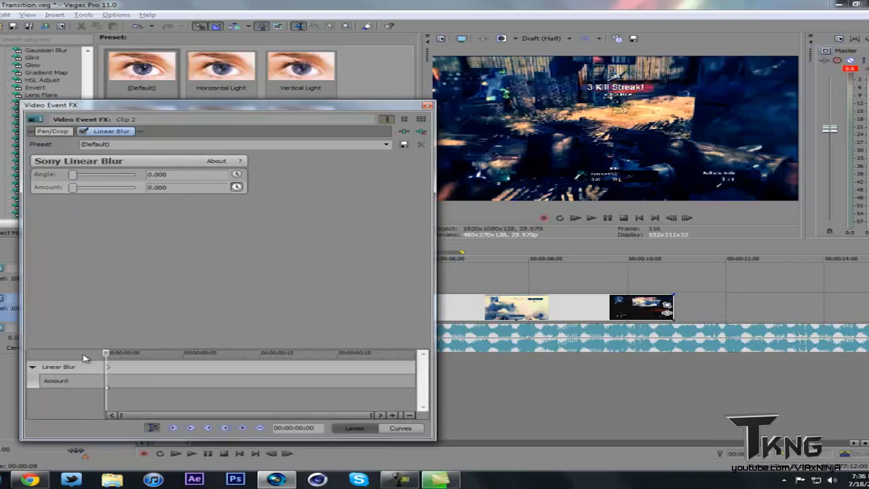
mouse_move(112, 356)
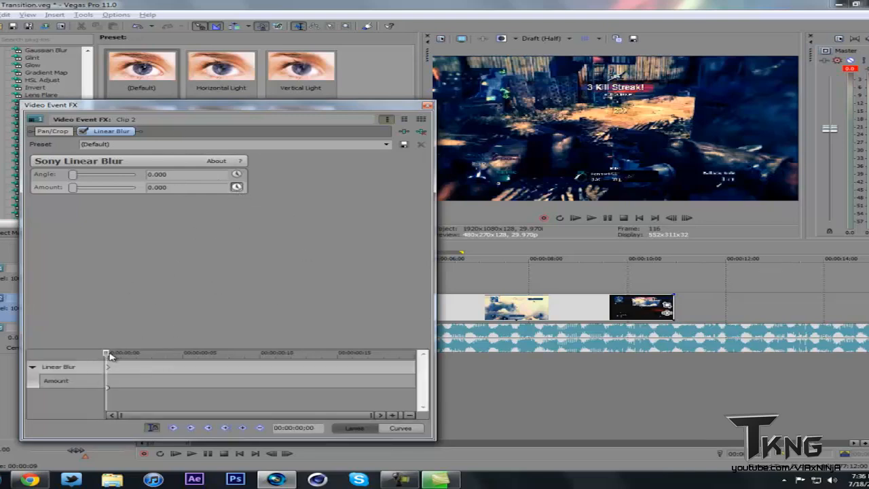
left_click_drag(109, 353, 261, 353)
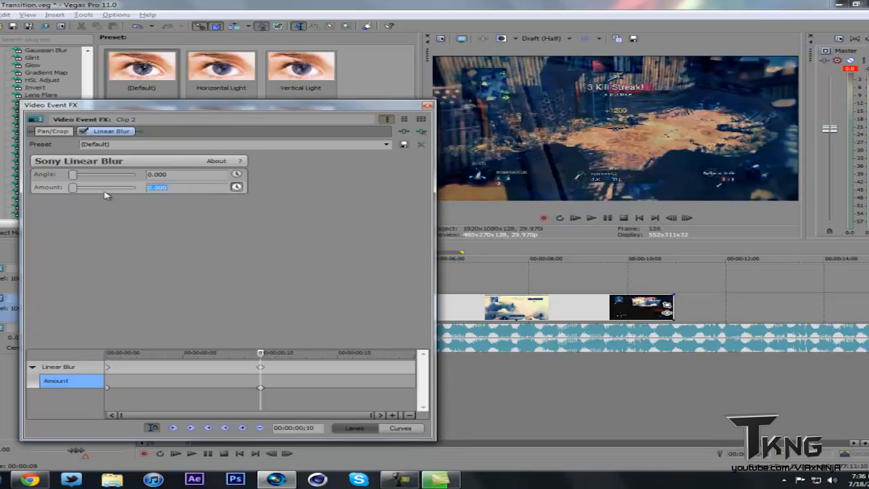
left_click_drag(73, 187, 103, 188)
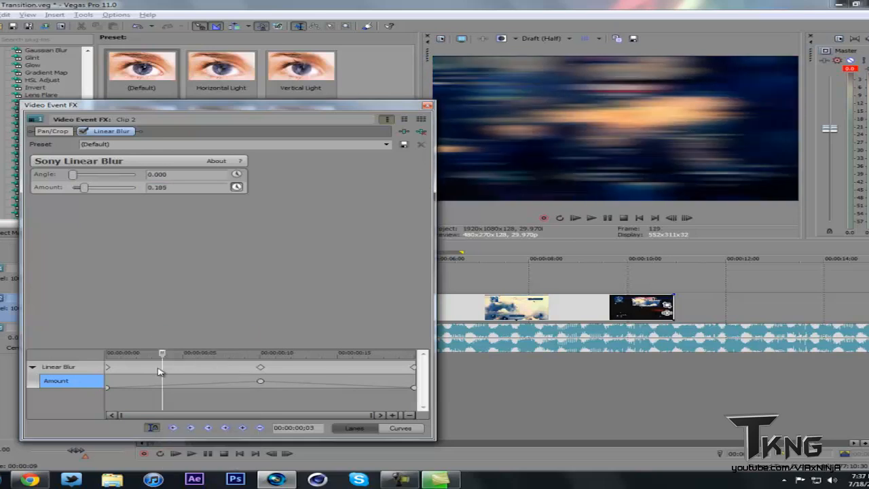
left_click_drag(162, 372, 290, 360)
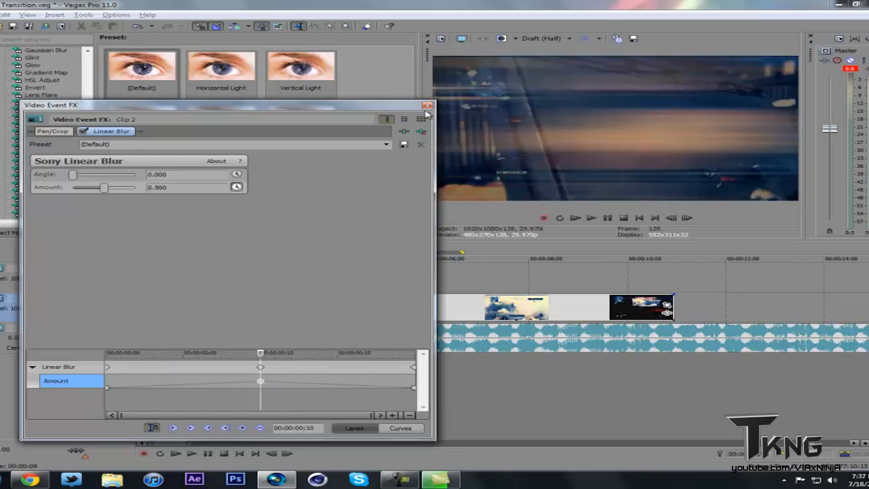
Close the Video Event FX window and play back the loop region over the transition
left_click(427, 106)
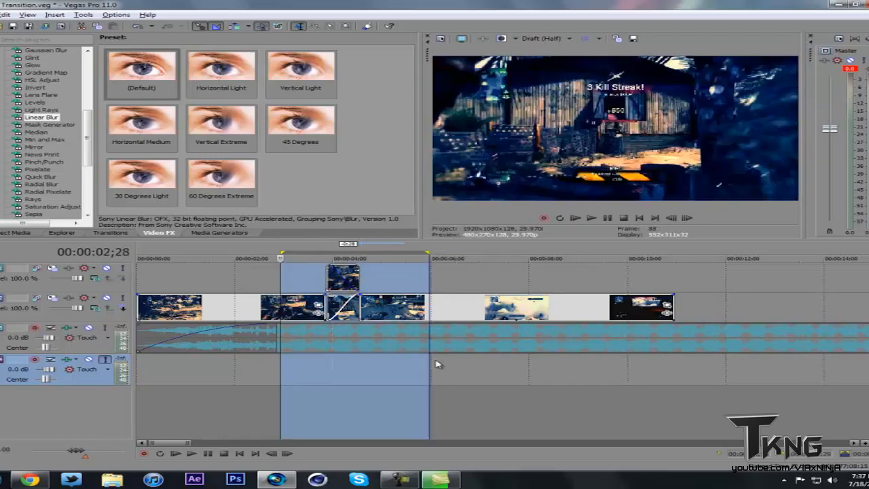
left_click(589, 217)
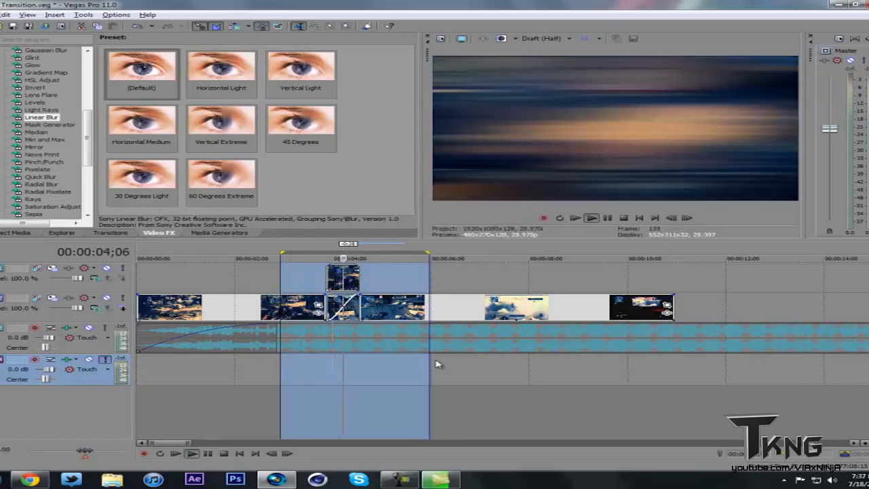